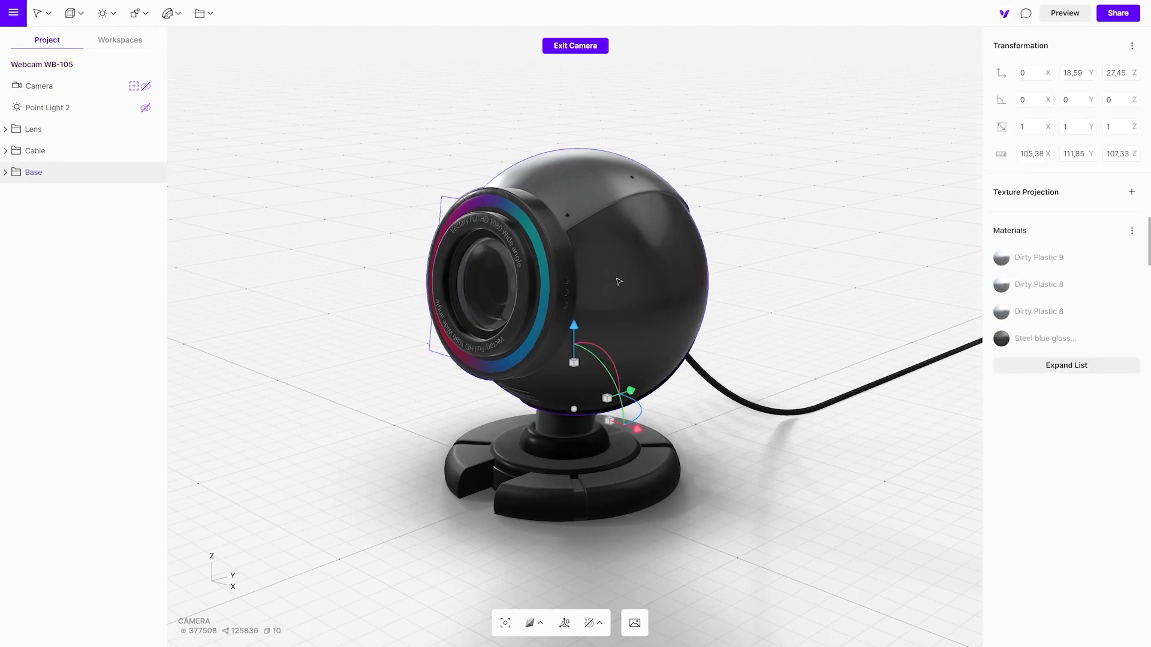
Step: Inspect the Steel blue glossy 700 material's colour swatch, then close the picker
left_click(1044, 338)
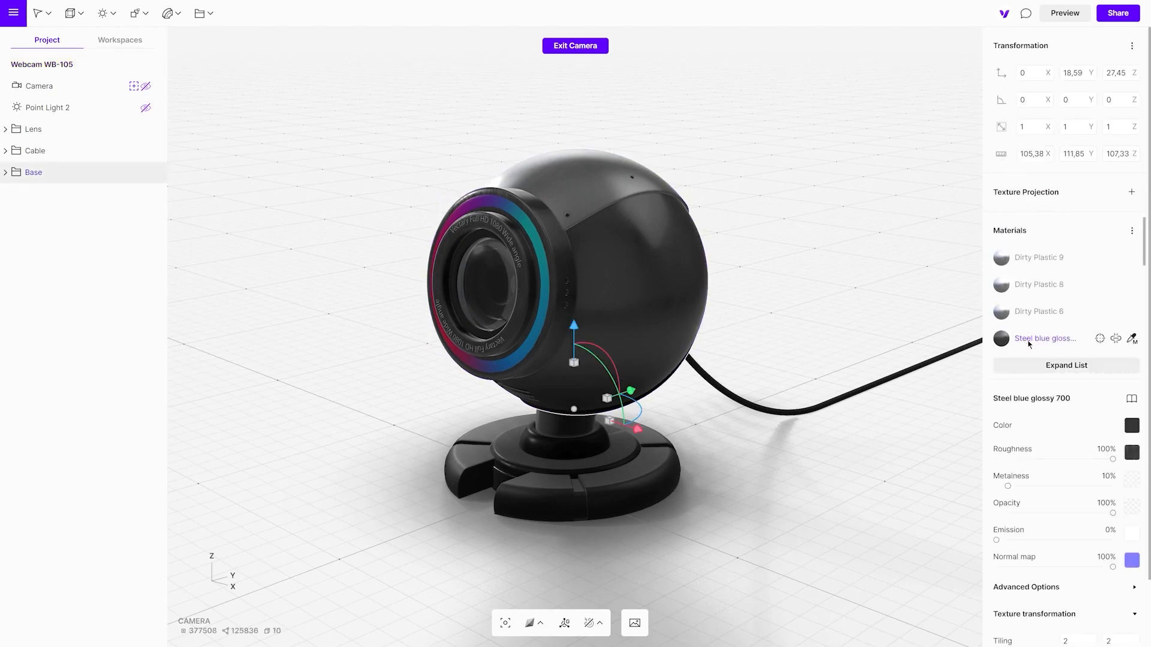
left_click(1132, 426)
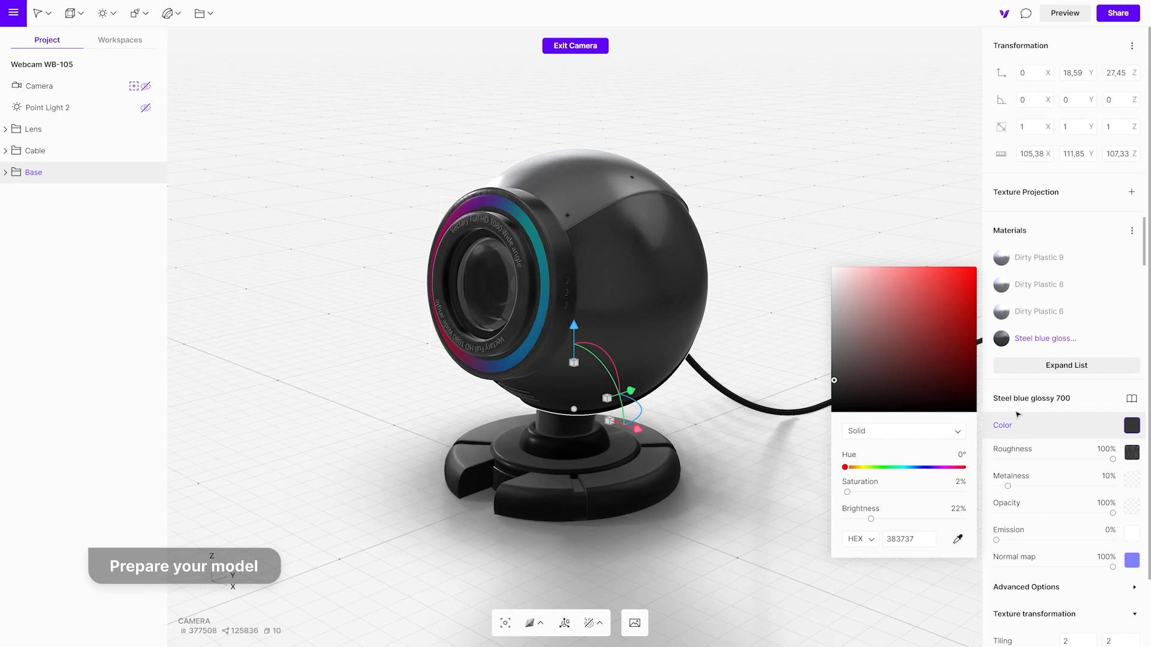
left_click(941, 285)
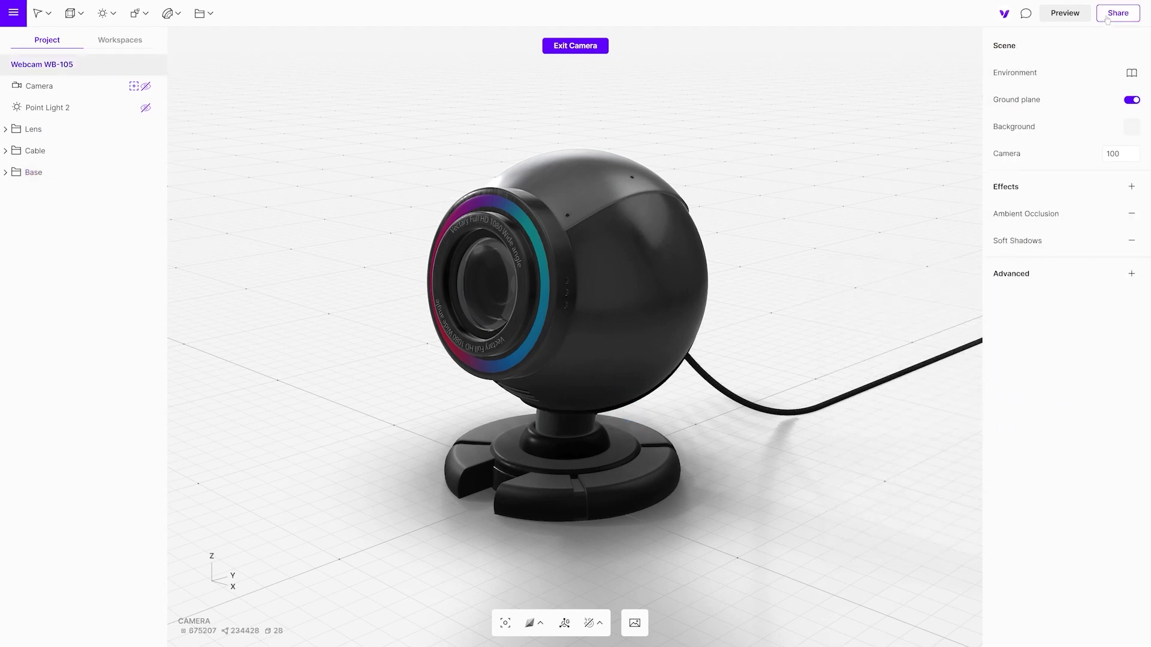
Step: Enable Share to web for the webcam model from the Share menu
left_click(1117, 12)
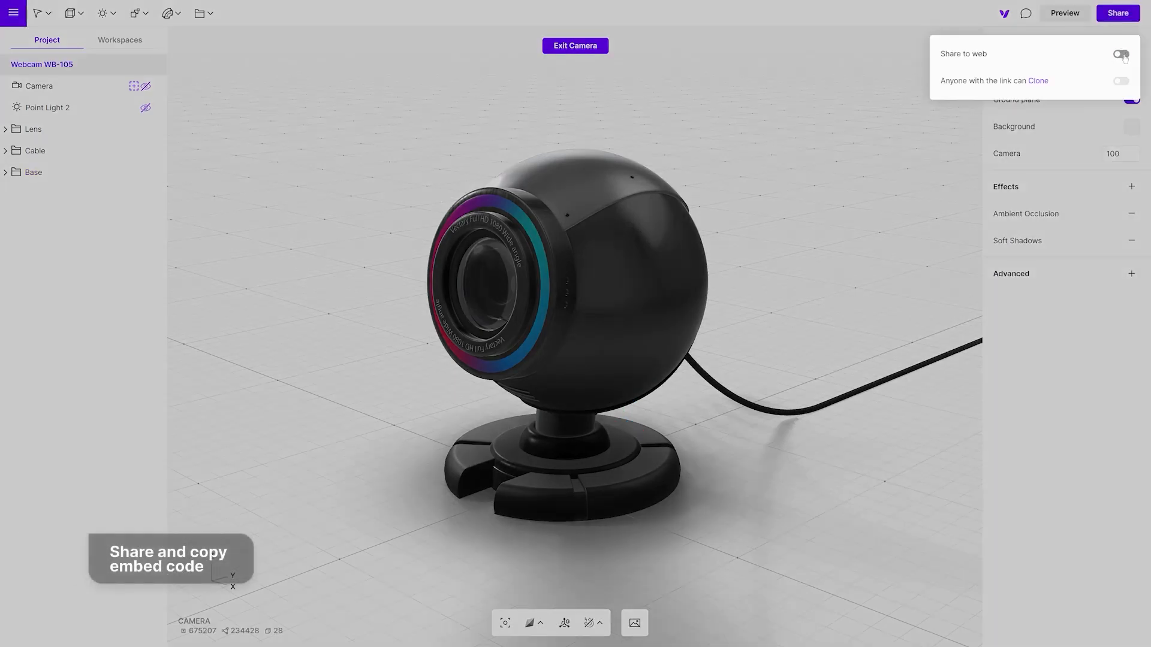
left_click(1120, 54)
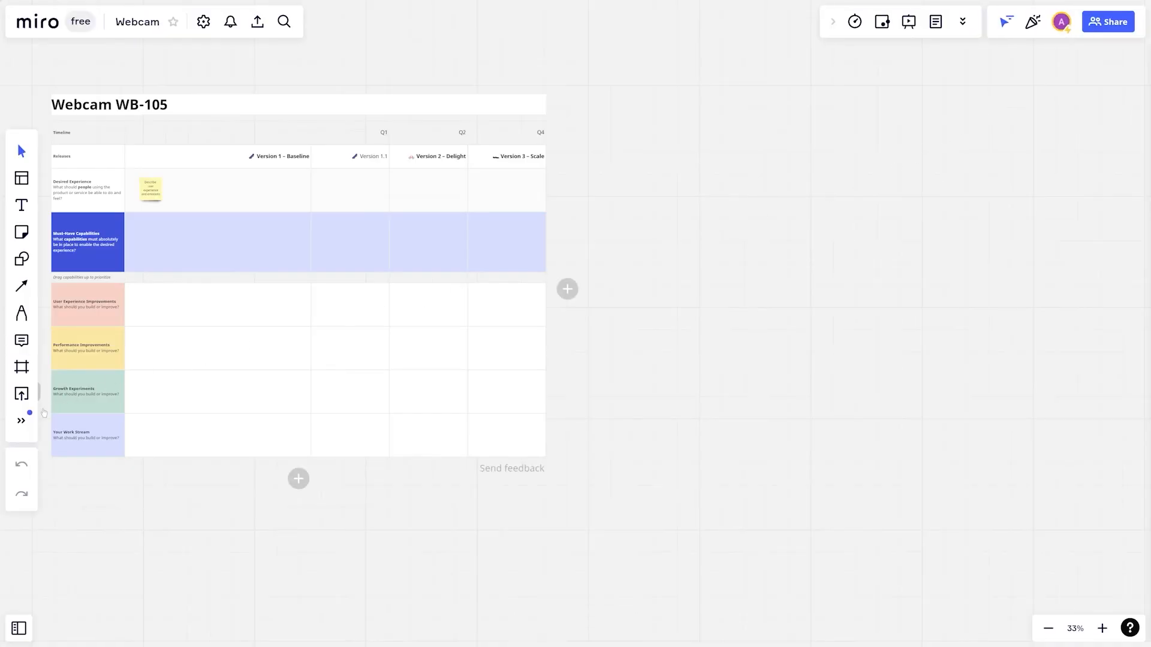
Step: Choose Paste iFrame code from Miro's More apps menu to embed the Vectory viewer
left_click(22, 421)
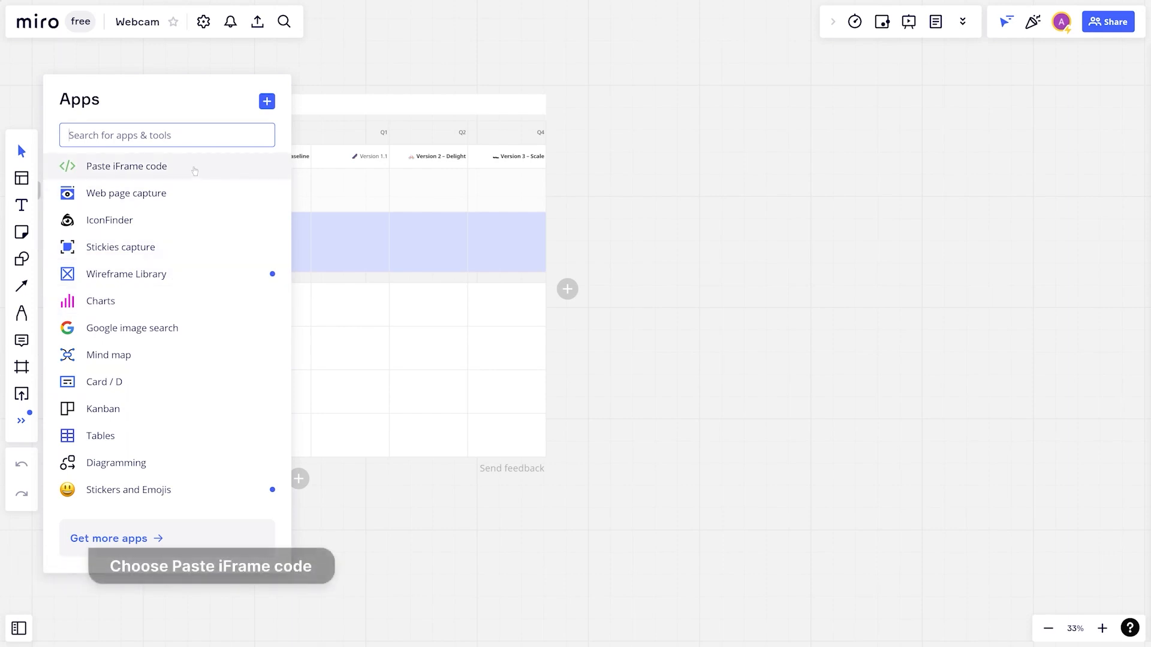
left_click(126, 166)
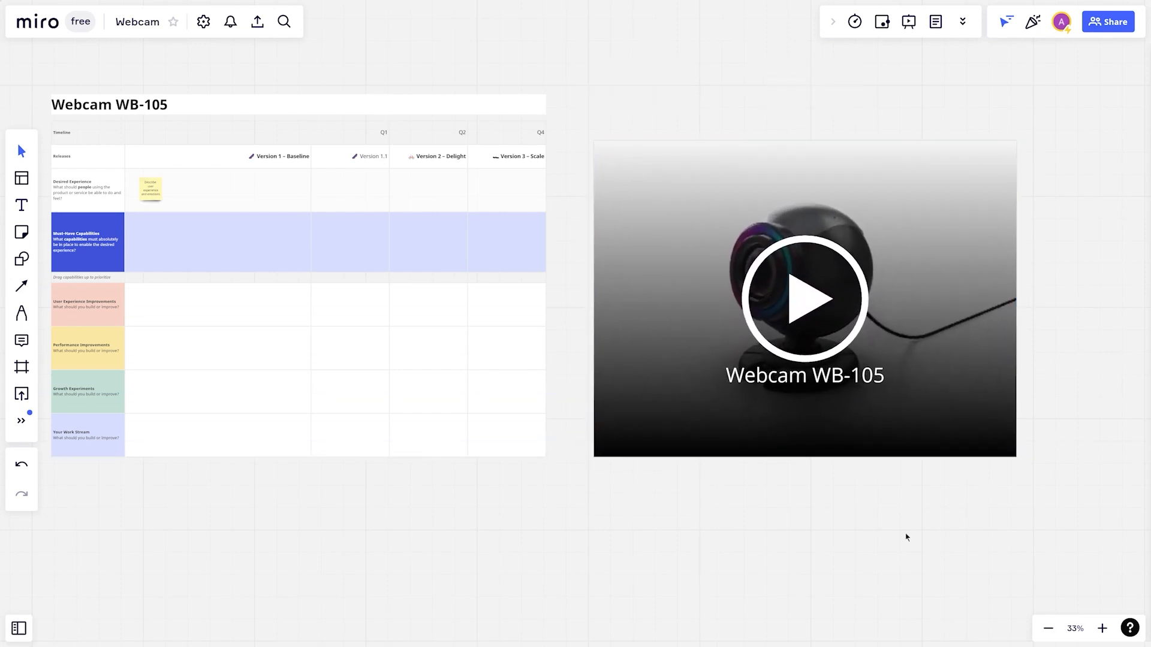
Step: Start the Webcam WB-105 card's embedded 3D viewer with its play button
left_click(804, 297)
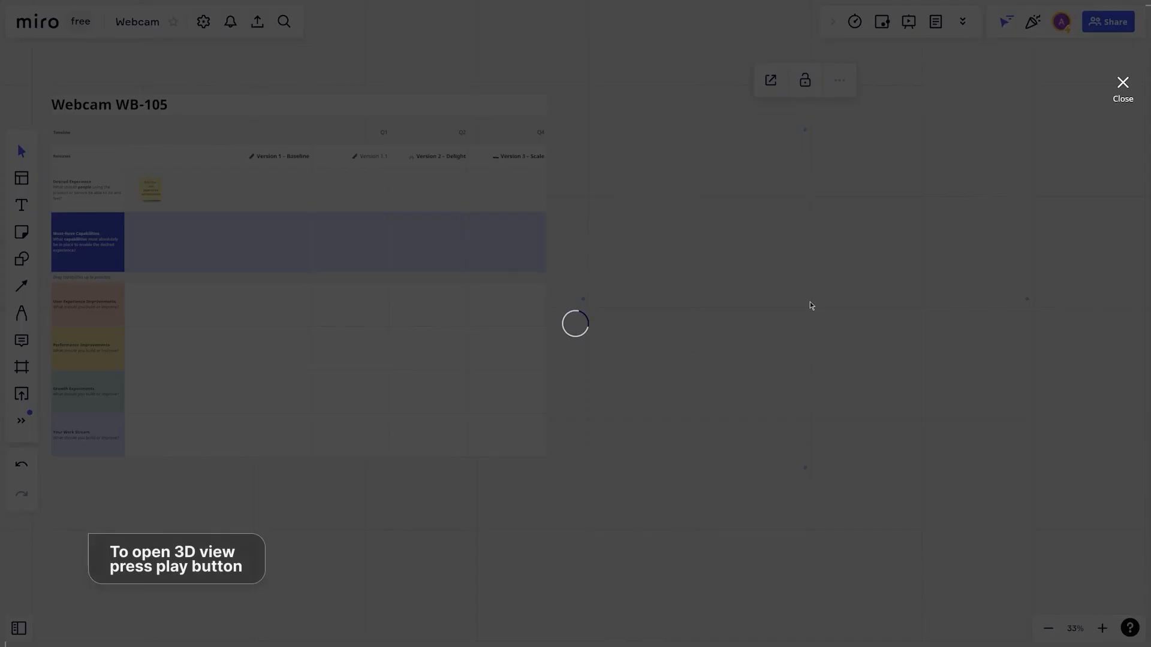